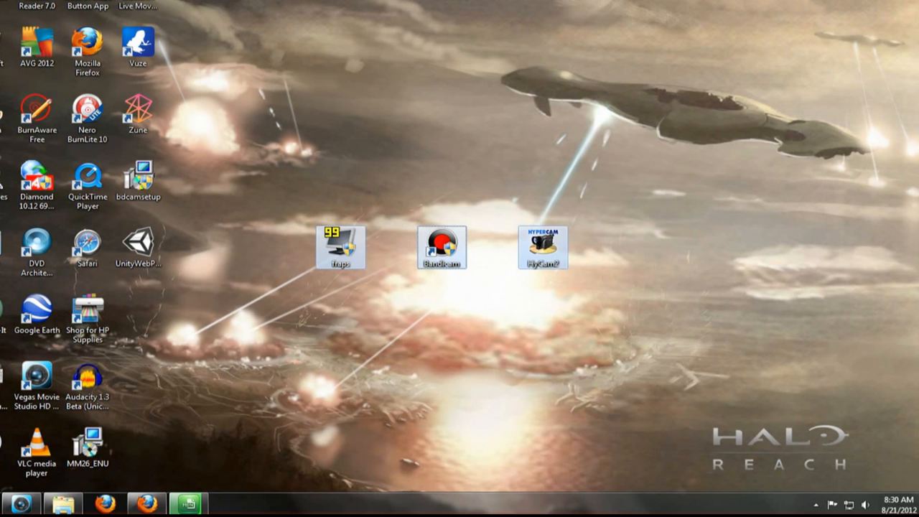
mouse_move(542, 246)
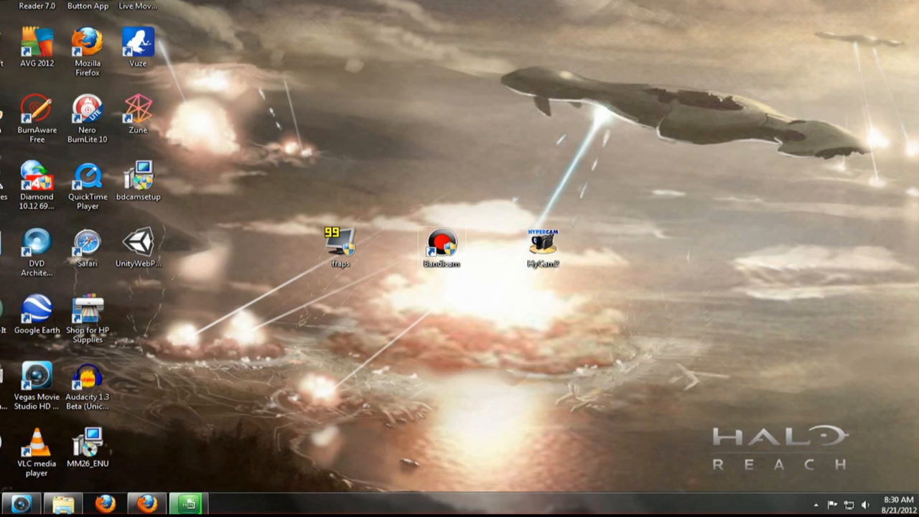
Select the Bandicam, Fraps and HyperCam recorder shortcuts on the desktop
click(441, 248)
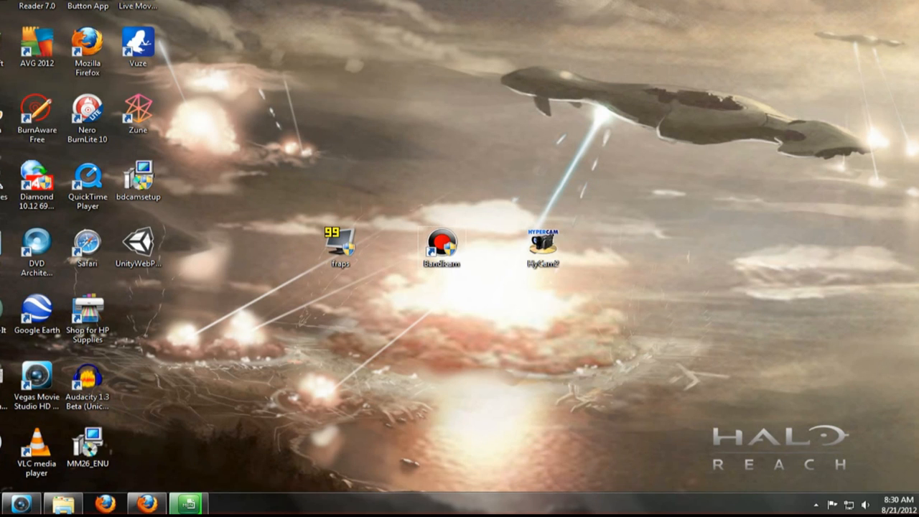
click(442, 247)
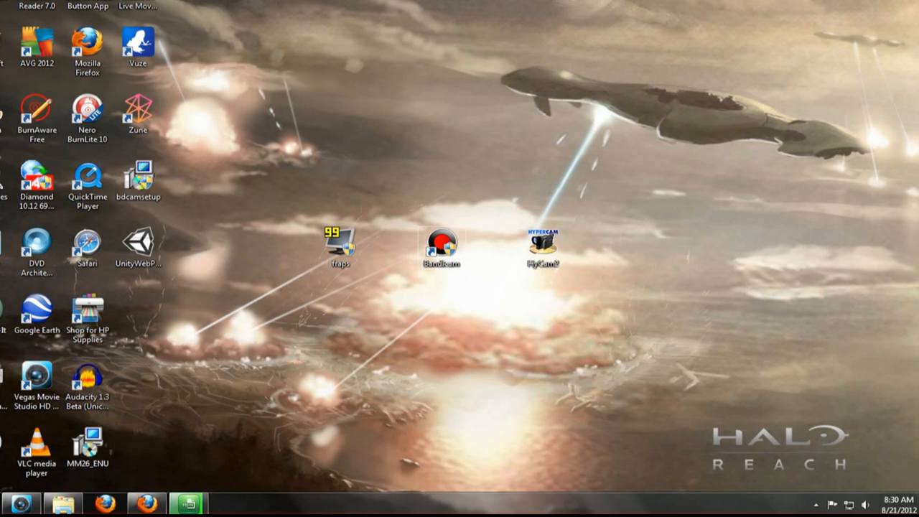
click(442, 249)
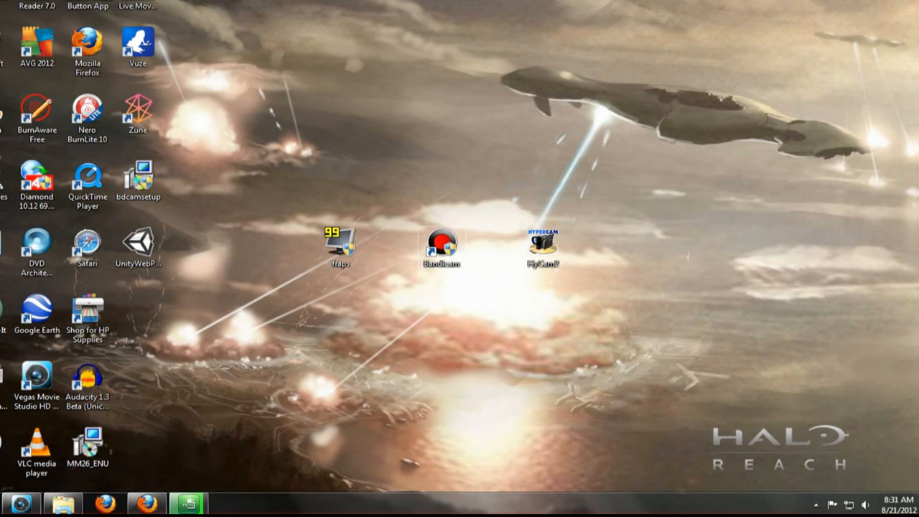
click(338, 247)
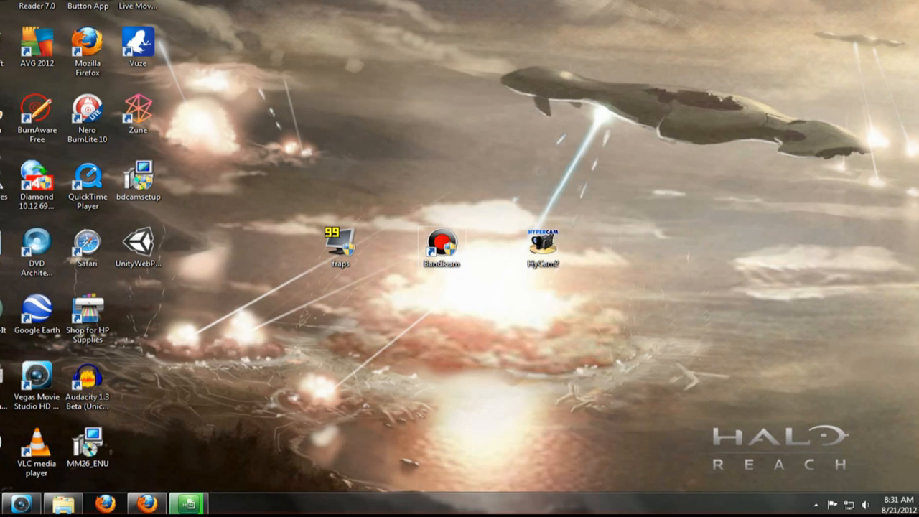
click(541, 247)
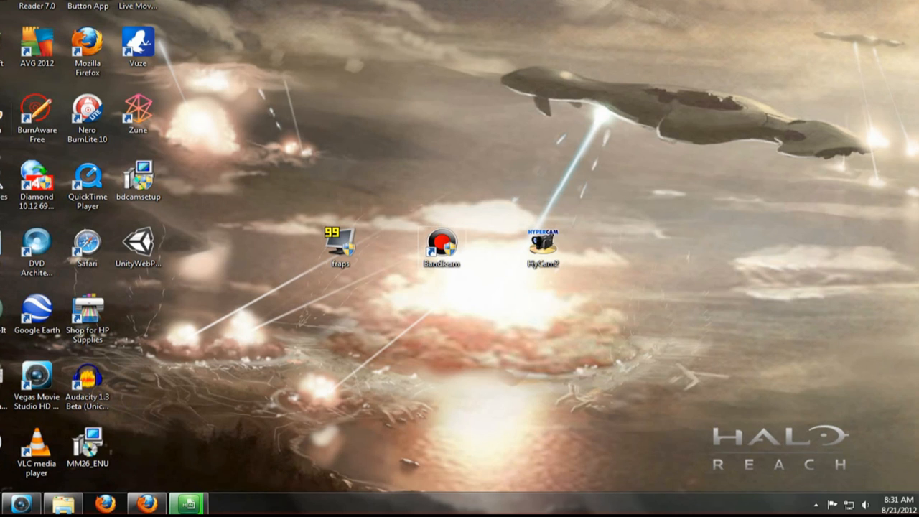
Move the HyperCam shortcut to the right and the Bandicam shortcut higher up
click(542, 246)
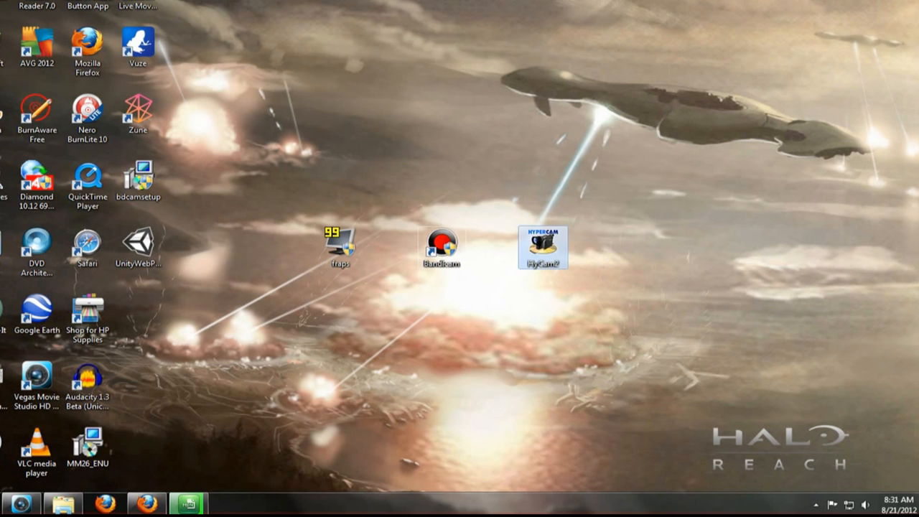
drag(544, 248, 744, 248)
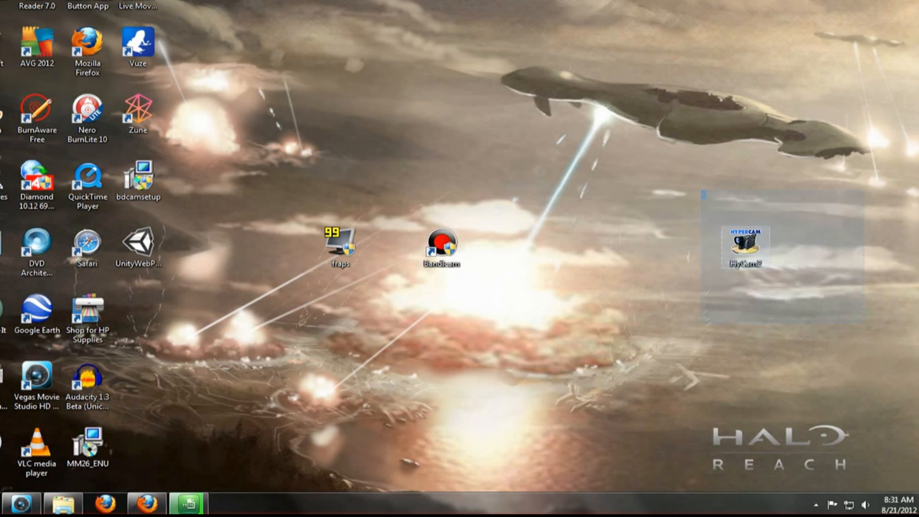
click(441, 248)
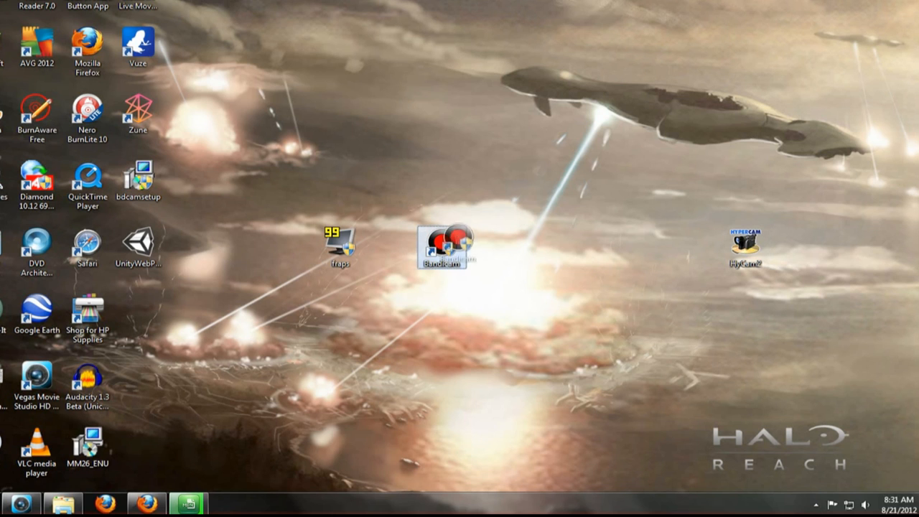
drag(447, 244, 441, 180)
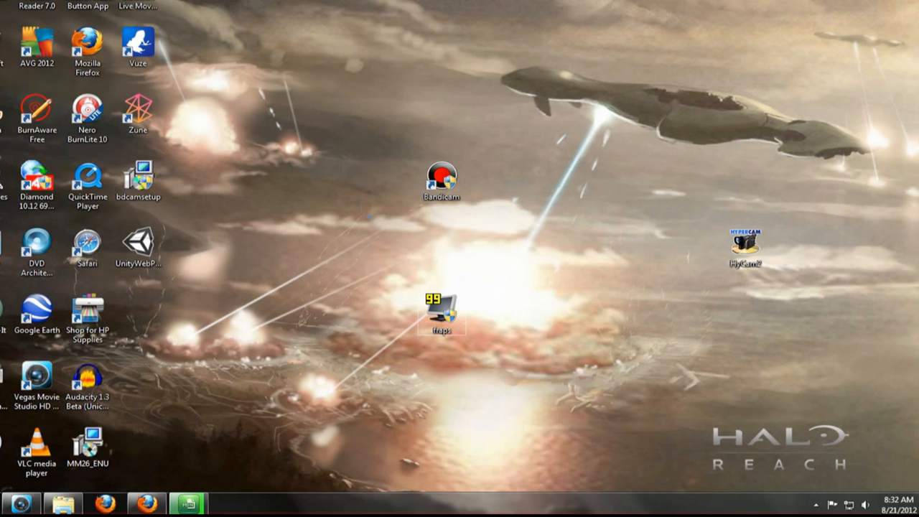
click(441, 181)
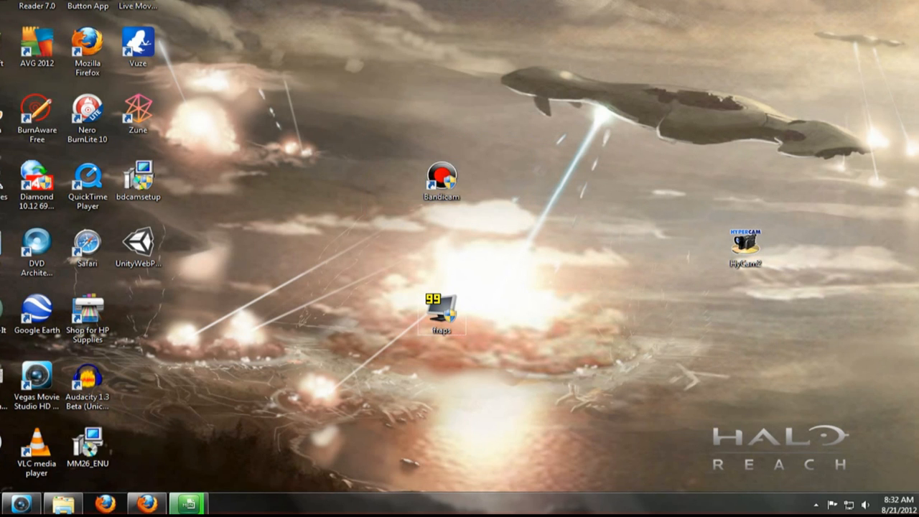
mouse_move(441, 177)
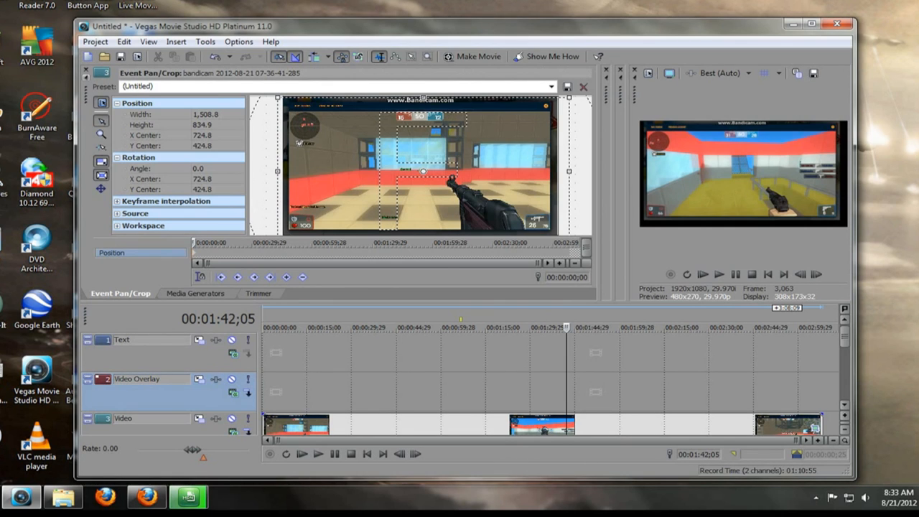
Open Event Pan/Crop for the Bandicam clip on the Vegas timeline
click(124, 292)
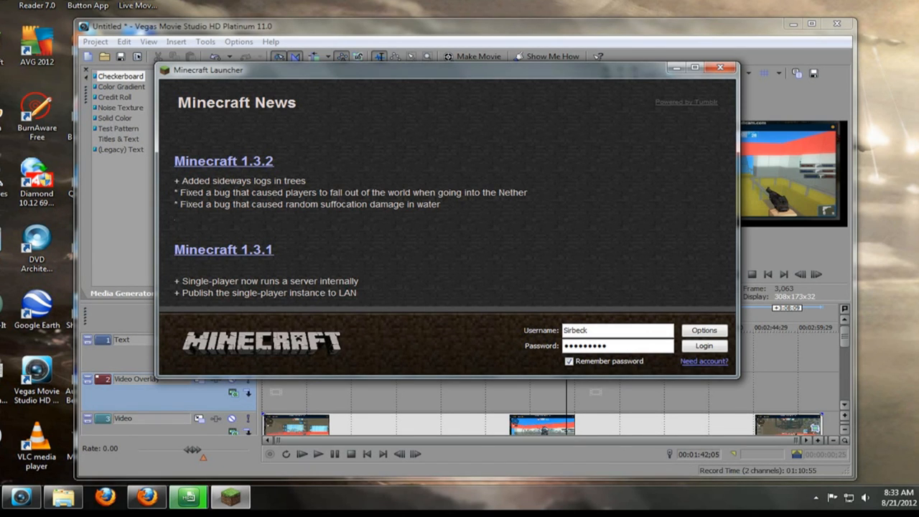
Launch the Minecraft Launcher from the taskbar
click(720, 66)
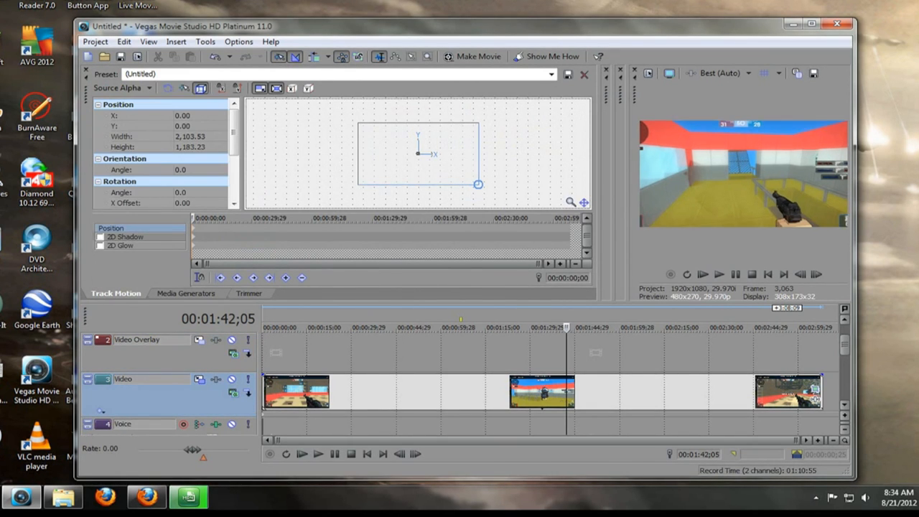
Drag the Minecraft Launcher window slightly aside over the video editor
drag(478, 183, 467, 178)
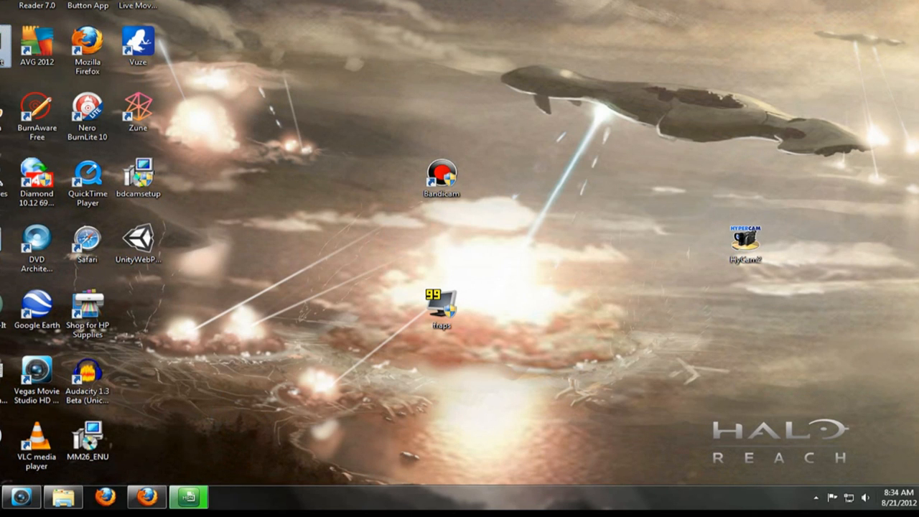
mouse_move(440, 305)
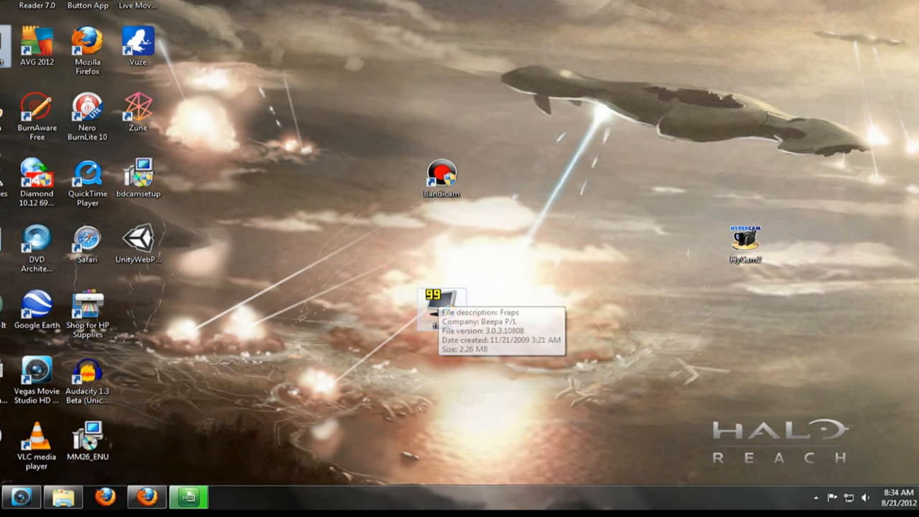